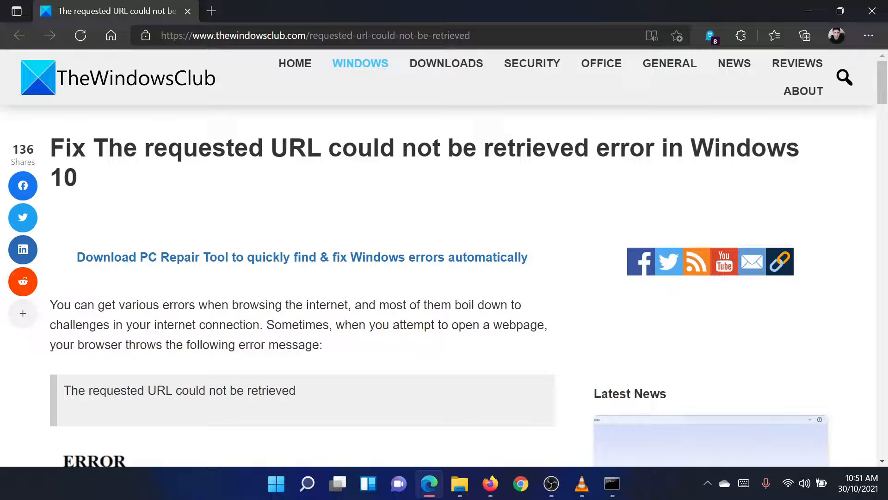
# - Scroll the TheWindowsClub article to its five-fix list and clear the antivirus-step highlight
pyautogui.scroll(-3)
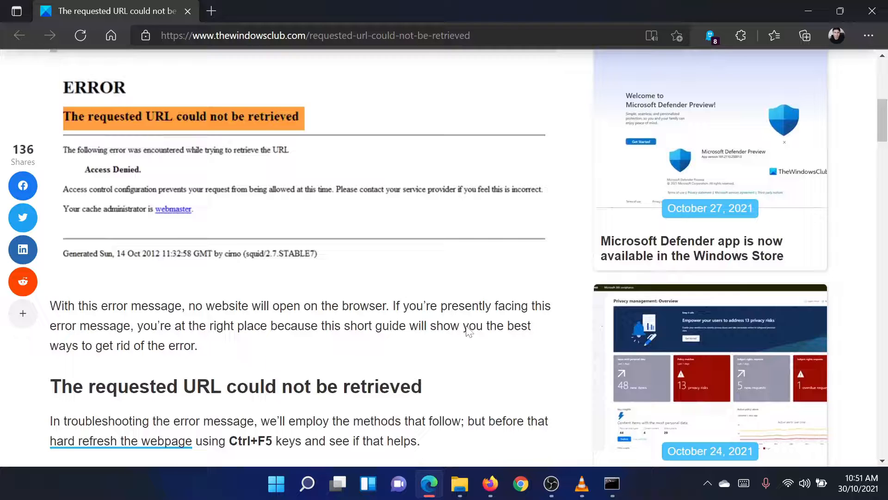
pyautogui.scroll(-3)
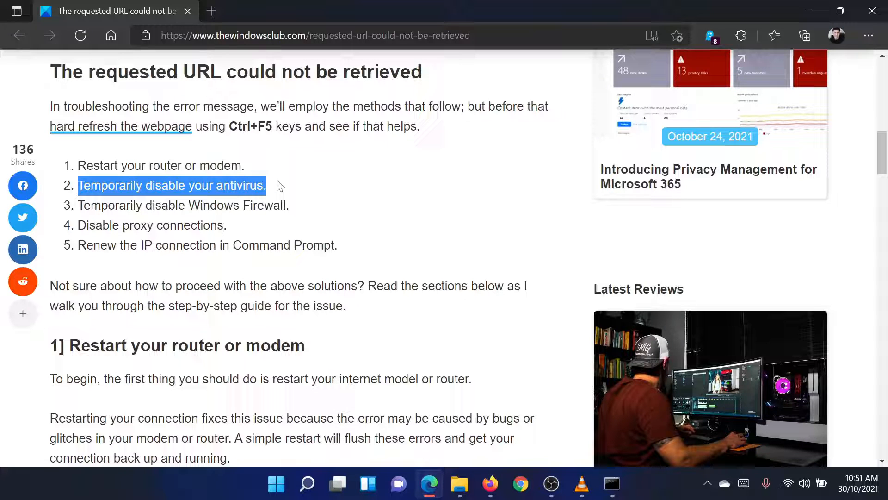
pyautogui.click(278, 185)
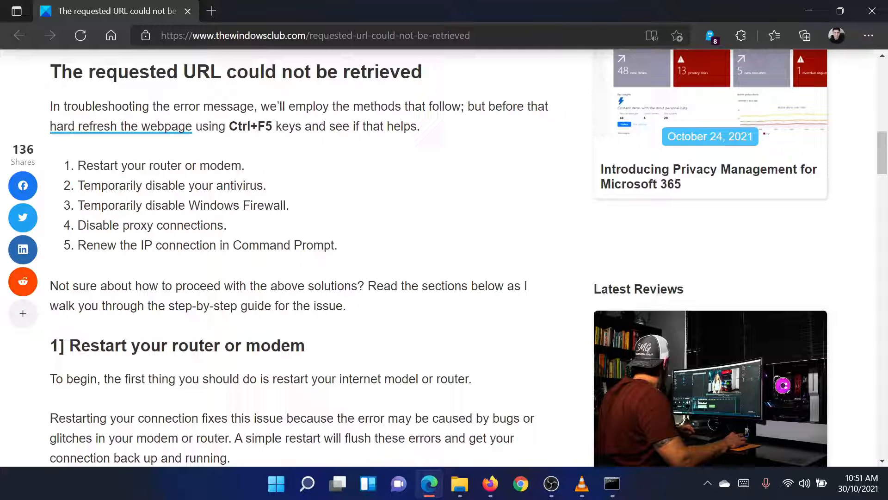
pyautogui.moveTo(291, 199)
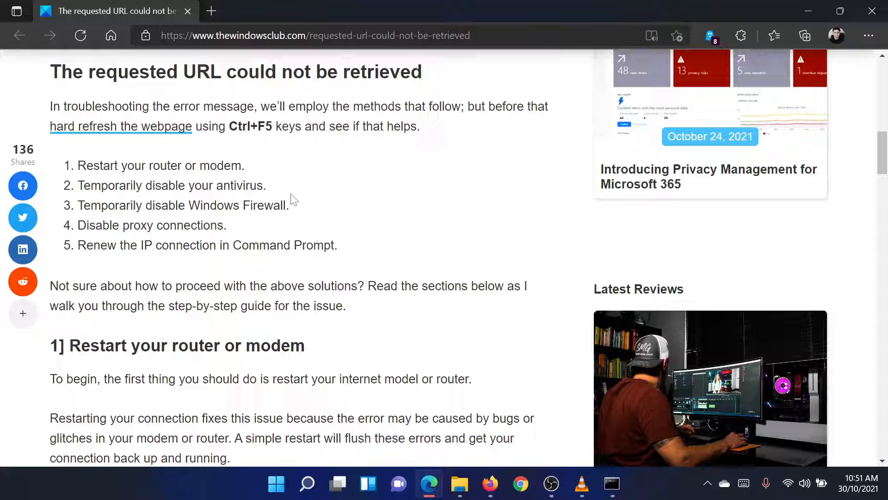
pyautogui.moveTo(275, 483)
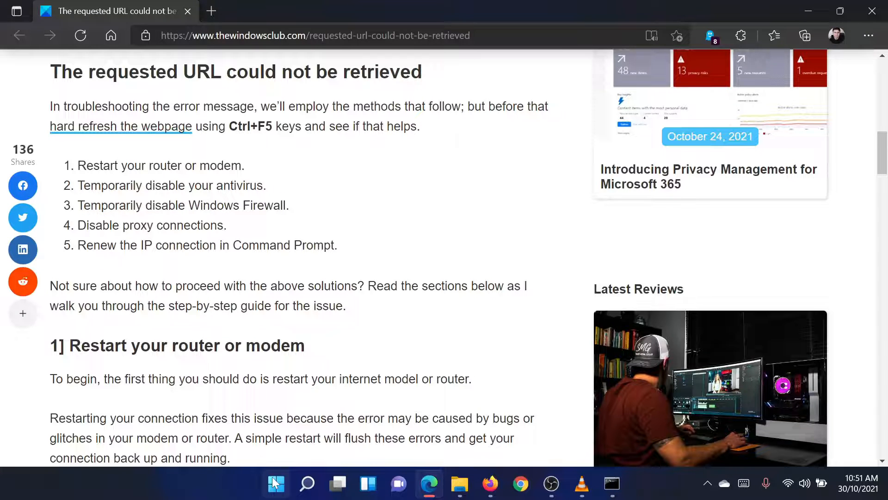
# - Open Settings from the Start quick menu and reach Privacy & security's Windows Security page
pyautogui.rightClick(275, 482)
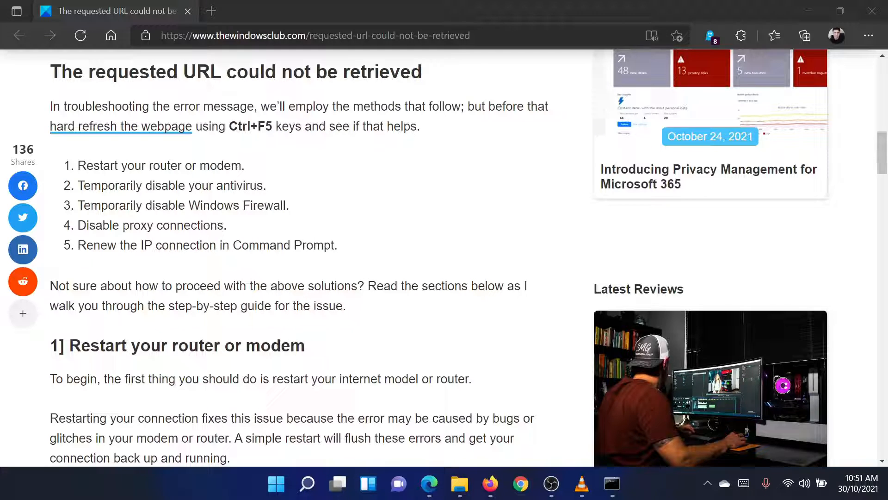
pyautogui.click(627, 484)
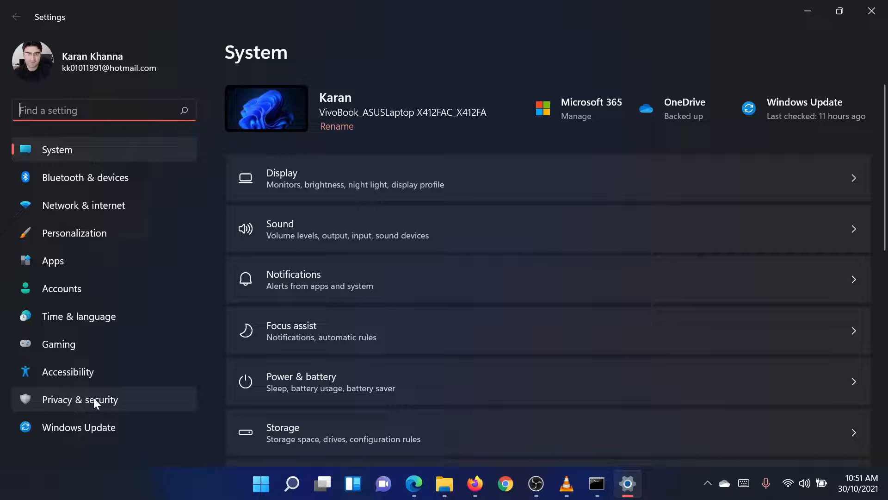
pyautogui.click(80, 399)
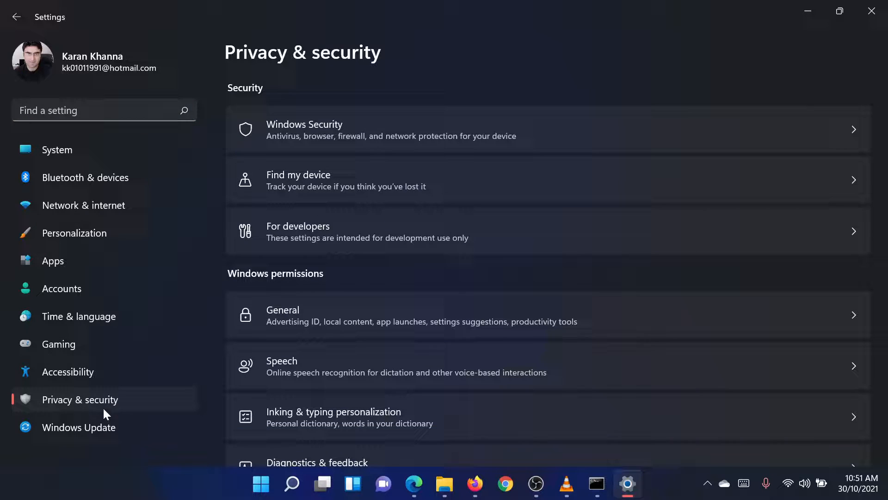
pyautogui.moveTo(380, 147)
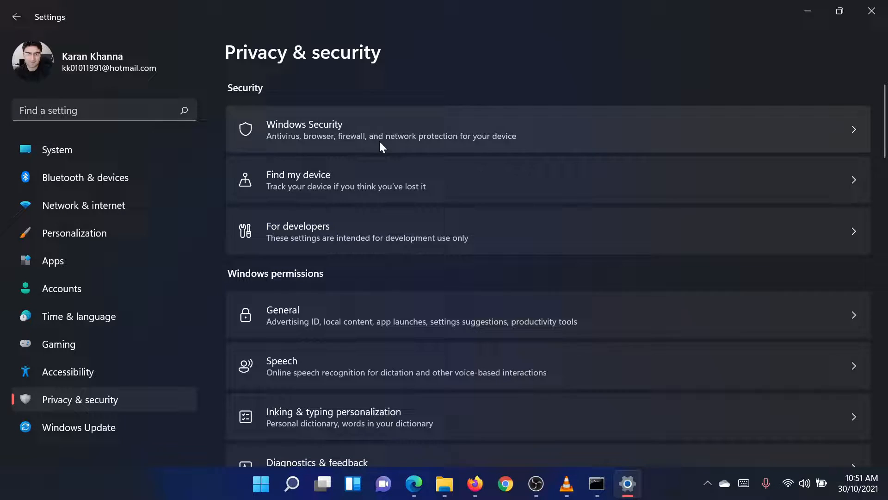
pyautogui.click(304, 129)
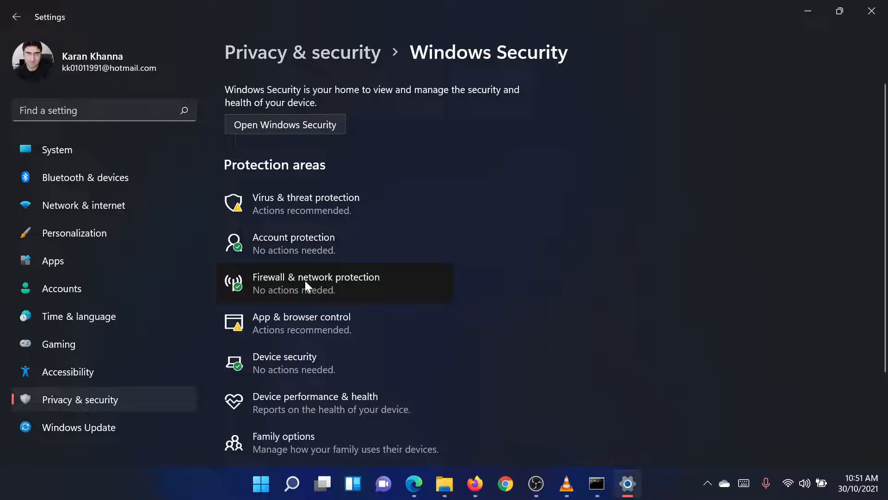
# - Check Firewall & network protection, confirming domain, private and public firewalls are on
pyautogui.click(285, 124)
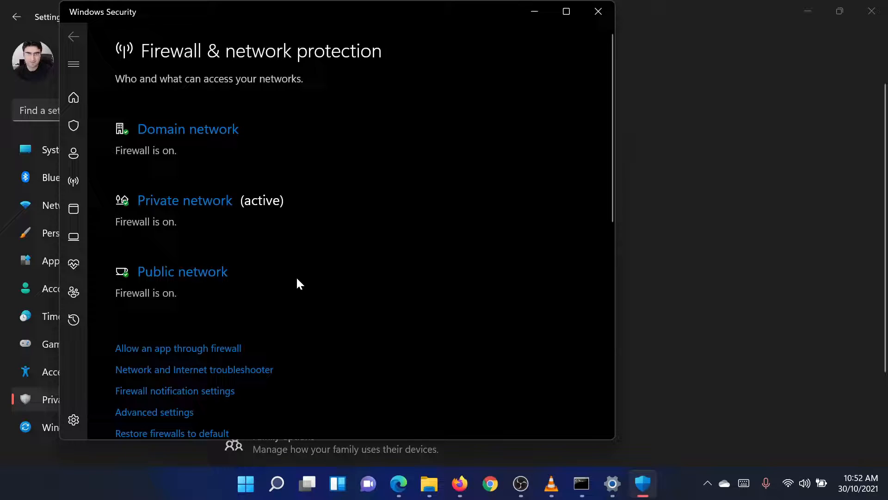
pyautogui.moveTo(267, 230)
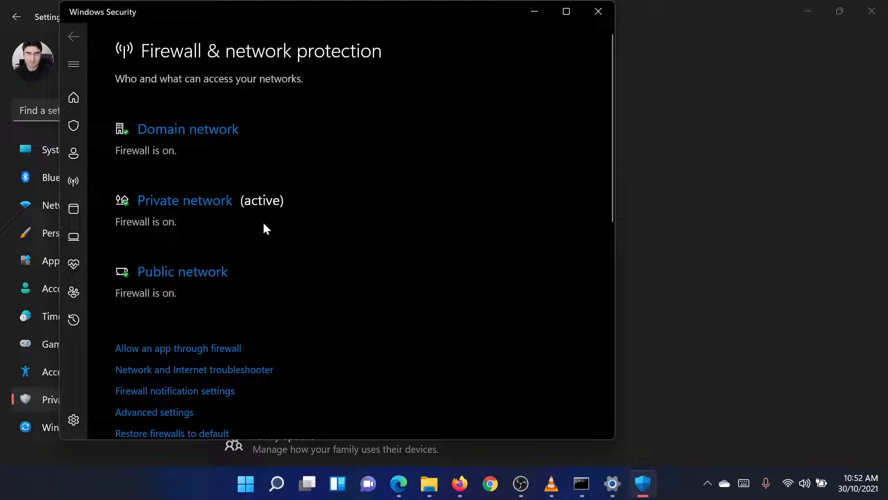
pyautogui.moveTo(221, 221)
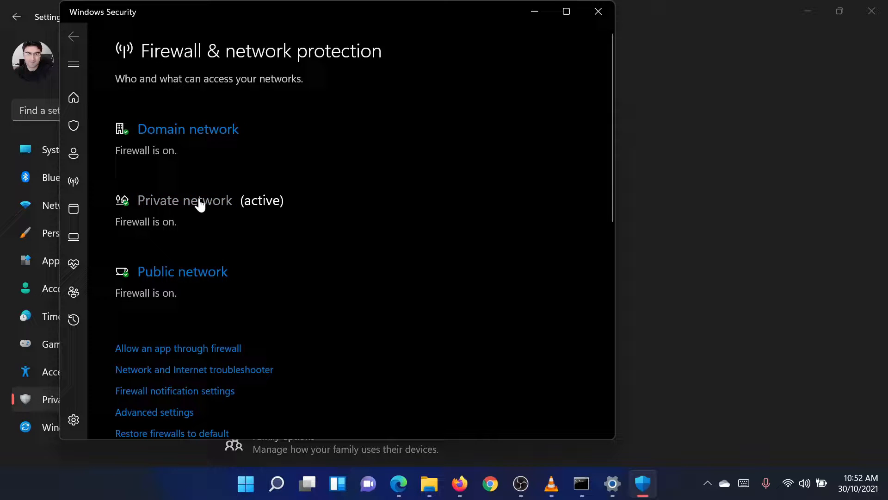
pyautogui.click(184, 201)
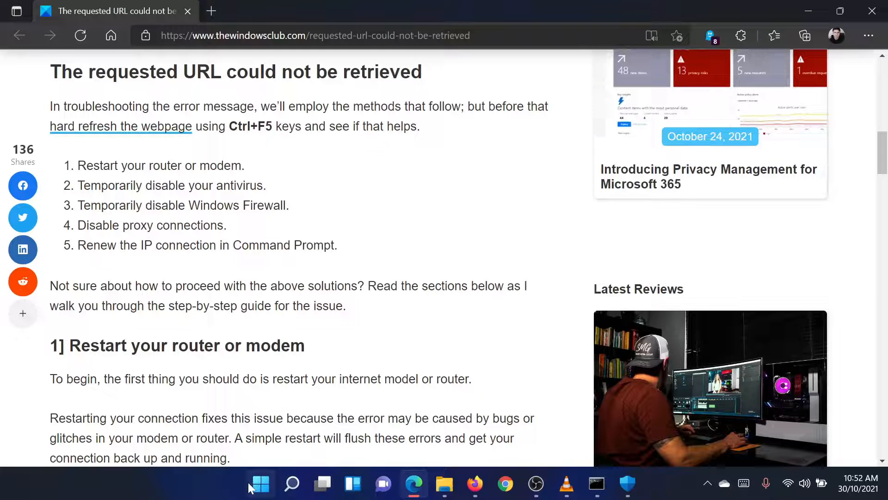
# - Reopen Settings from the Start quick menu and go to Network & internet
pyautogui.rightClick(259, 484)
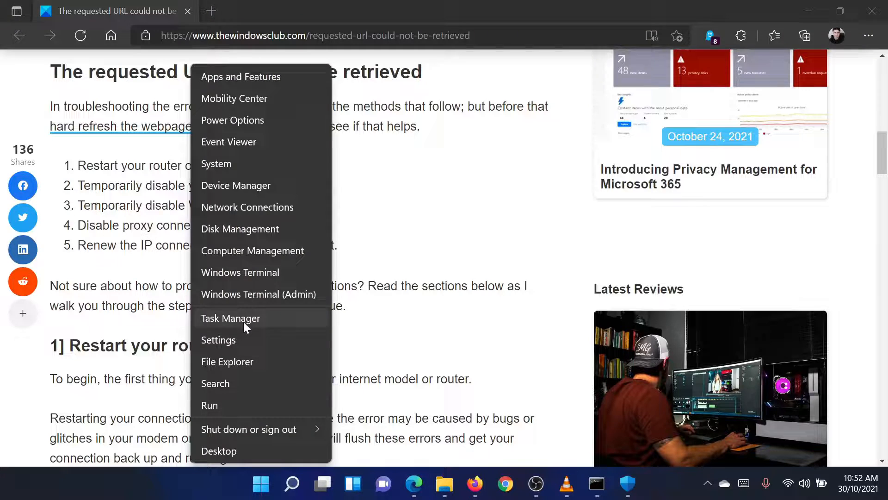
pyautogui.click(218, 340)
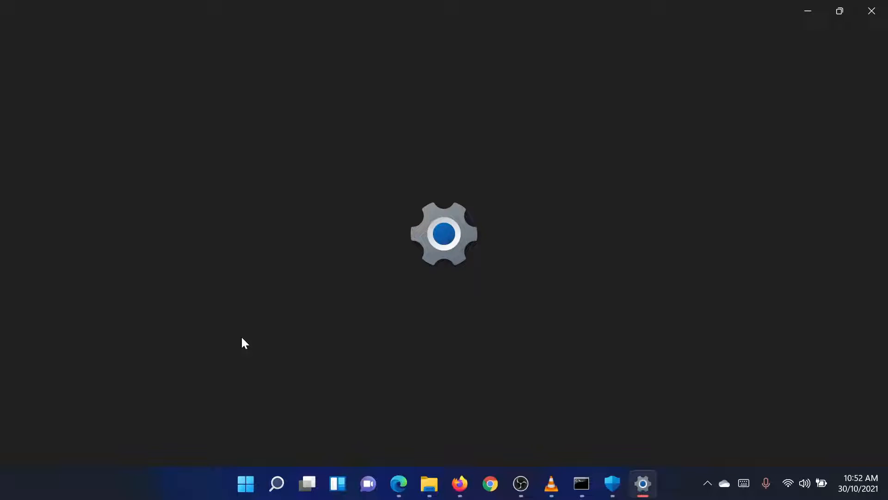
pyautogui.click(641, 482)
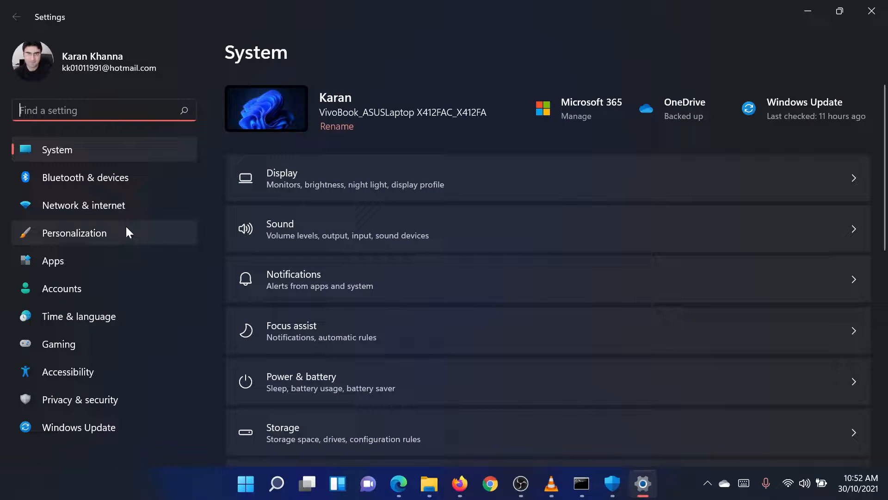
pyautogui.click(84, 205)
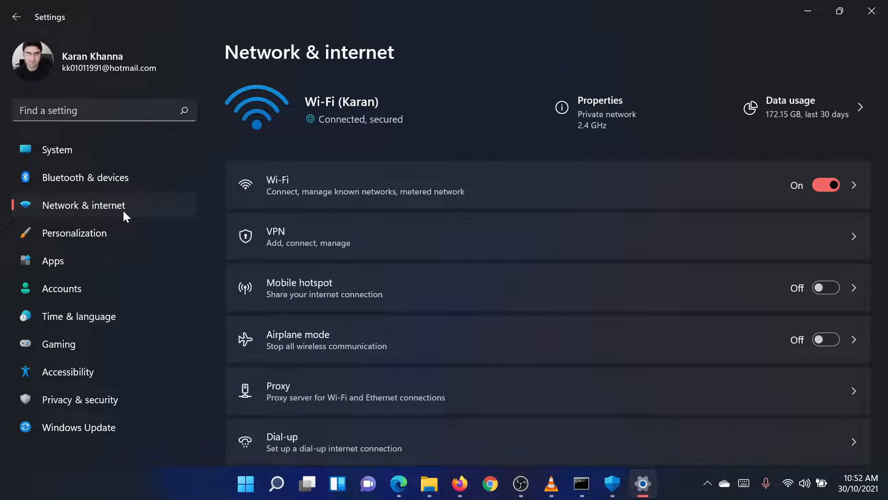
pyautogui.moveTo(467, 217)
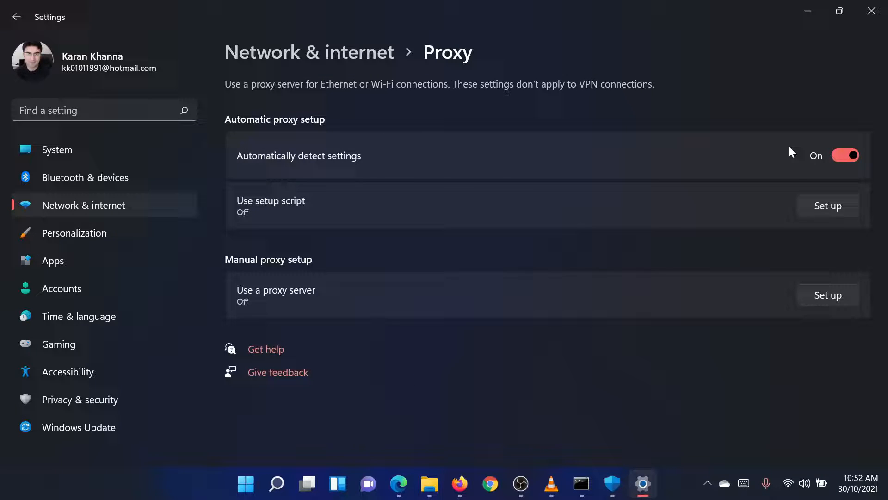
# - Toggle automatic proxy detection off and back on, then start manual proxy setup
pyautogui.click(843, 155)
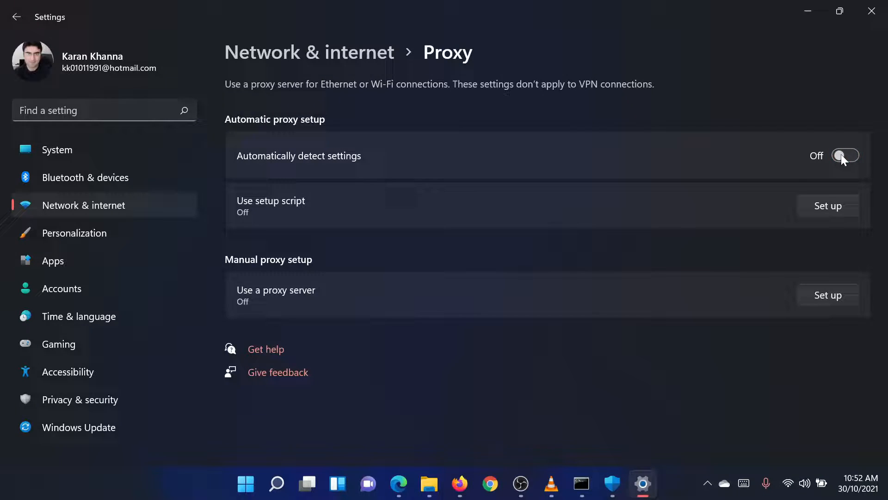
pyautogui.click(844, 155)
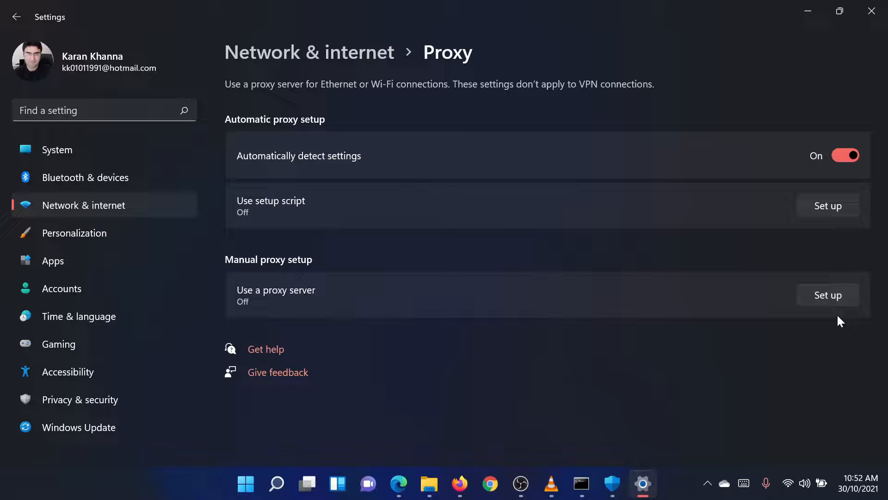
pyautogui.click(826, 295)
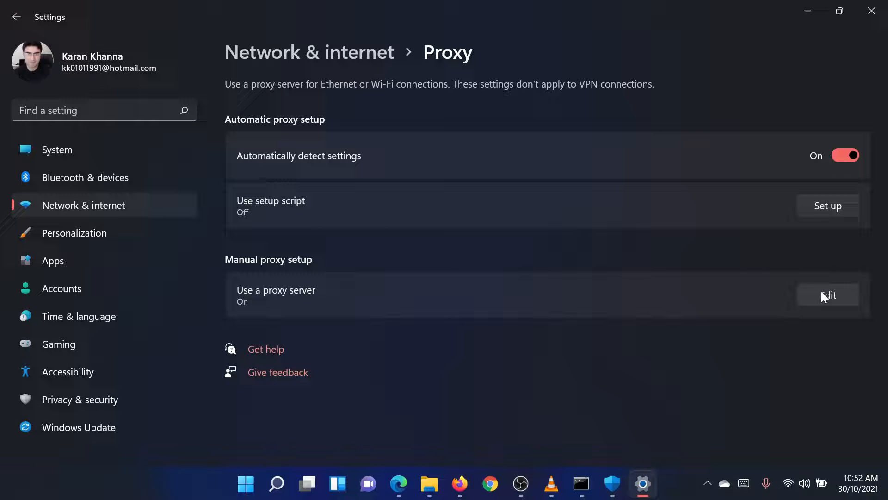
pyautogui.moveTo(827, 295)
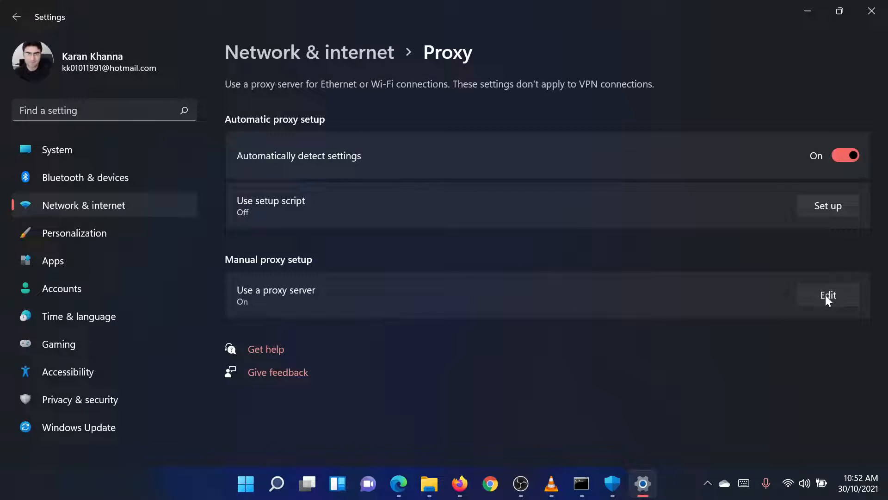
# - Turn the manual proxy server off, save, and return to the Edge article
pyautogui.click(827, 294)
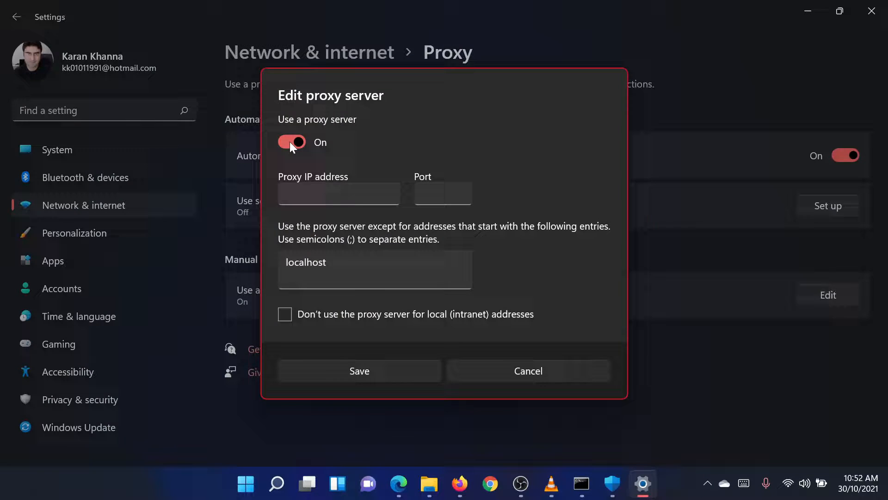
pyautogui.click(291, 141)
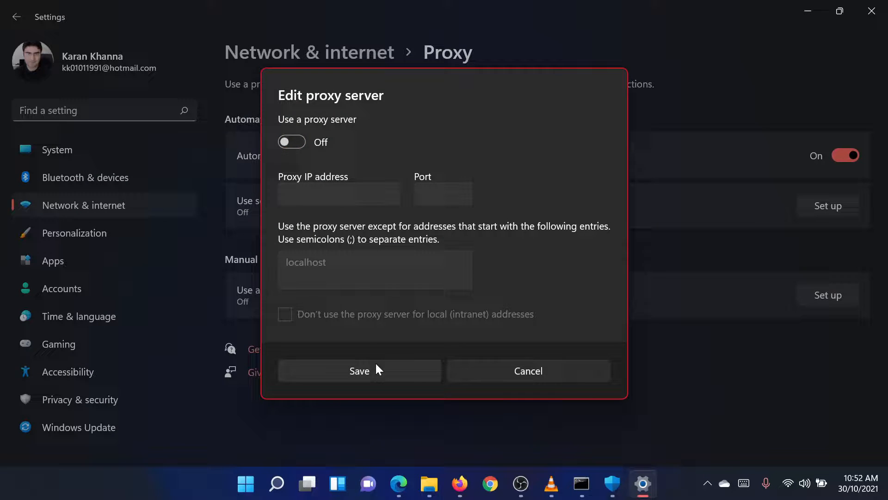
pyautogui.click(359, 371)
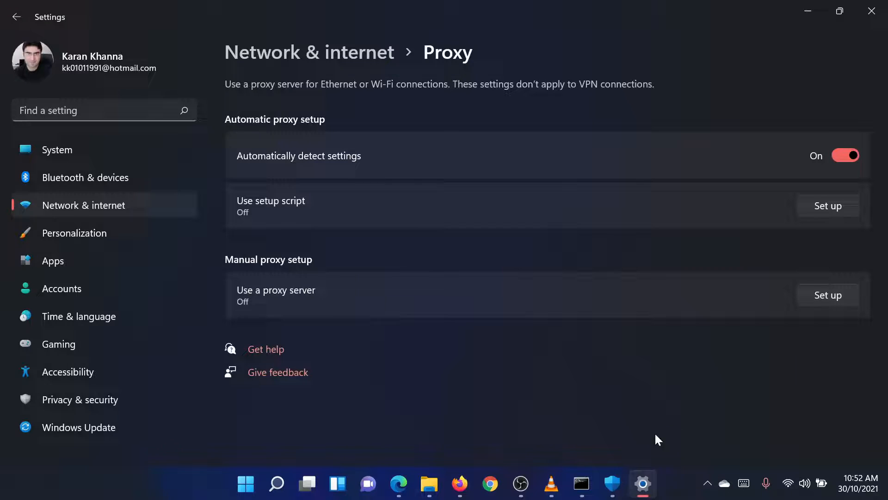
pyautogui.click(398, 484)
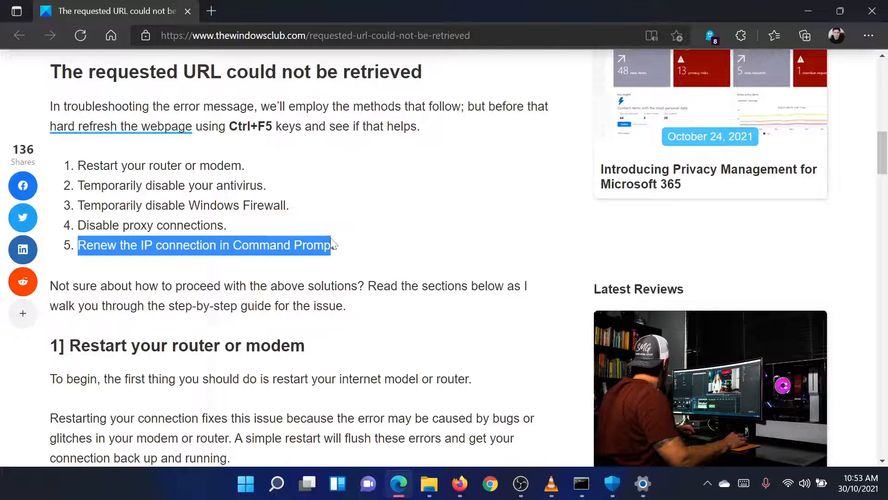
# - Search for 'command Prompt' and run it as administrator
pyautogui.click(277, 484)
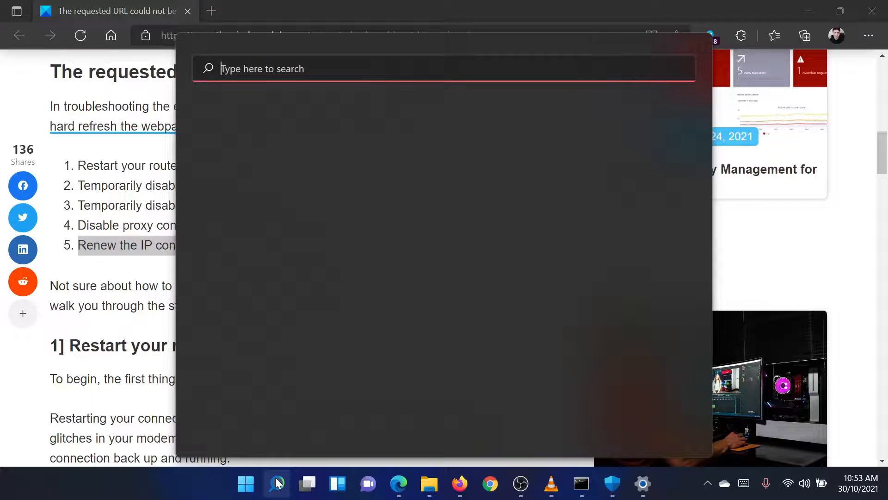
pyautogui.write('comma')
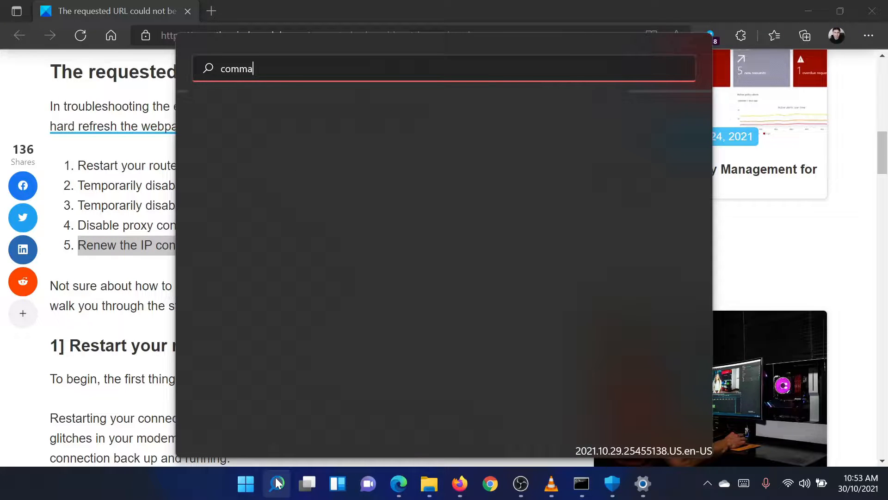
pyautogui.write('n')
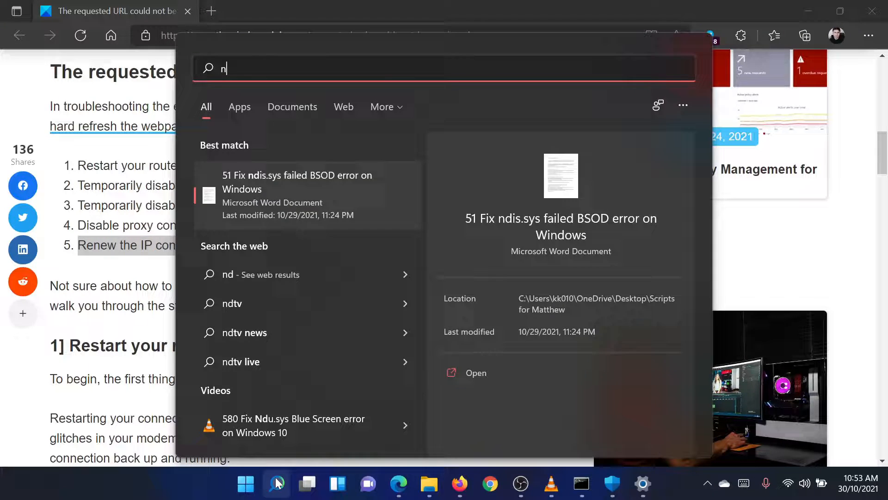
pyautogui.write('command Prompt')
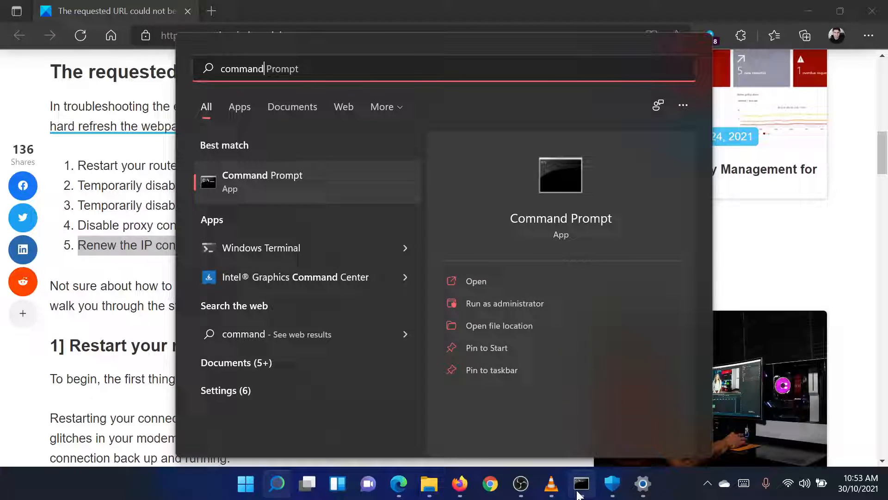
pyautogui.click(504, 303)
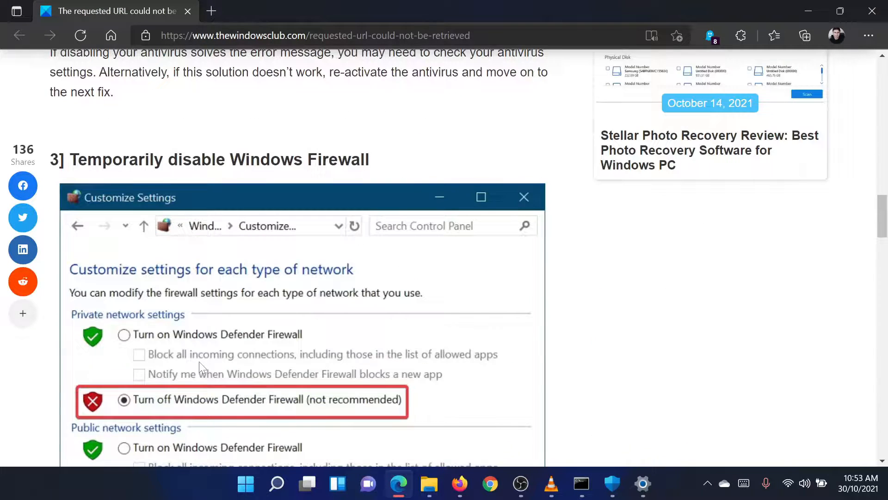
pyautogui.scroll(-3)
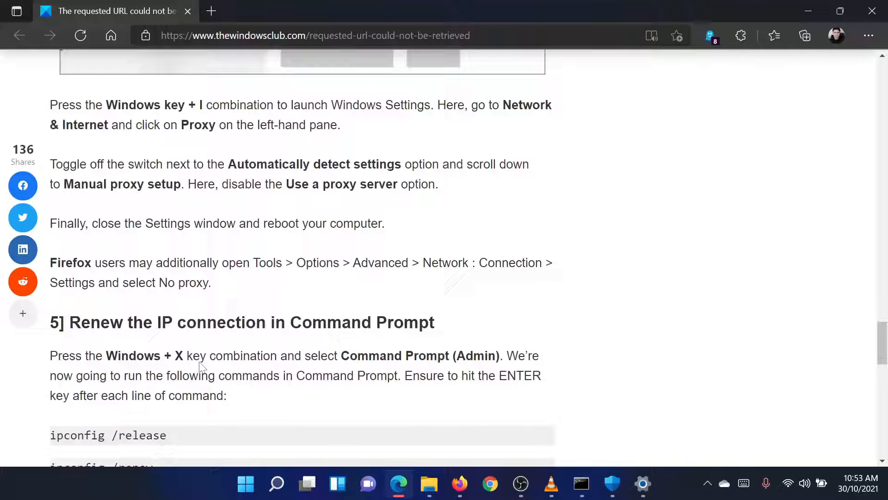
pyautogui.scroll(-3)
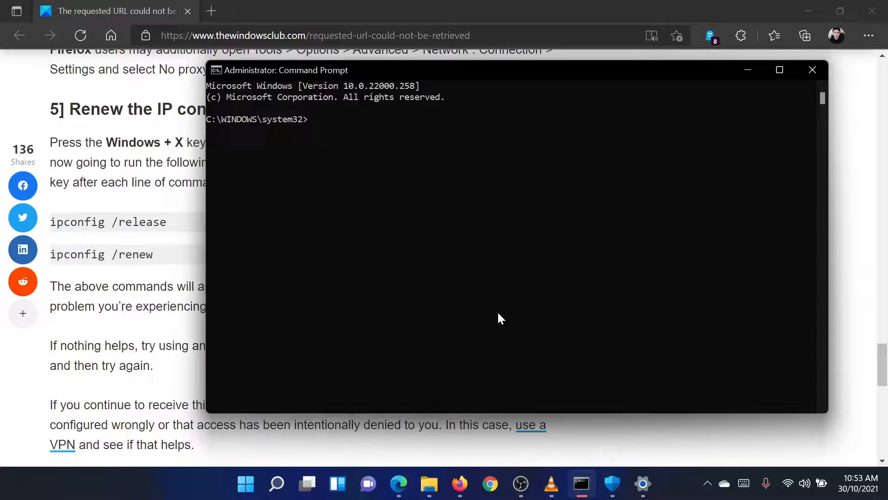
pyautogui.write('ipconfig /release')
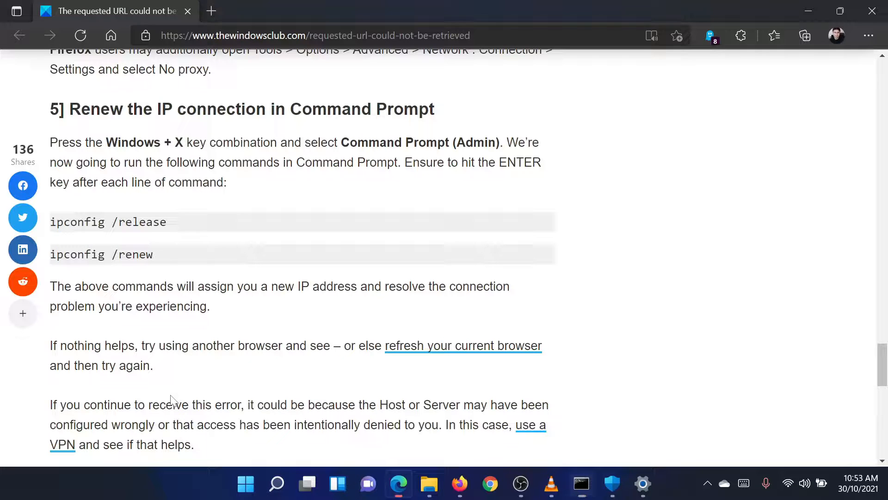
pyautogui.scroll(3)
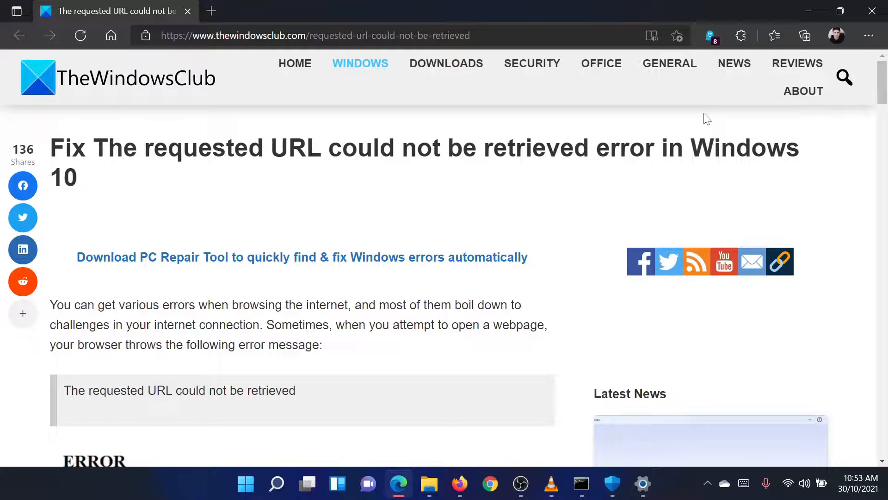